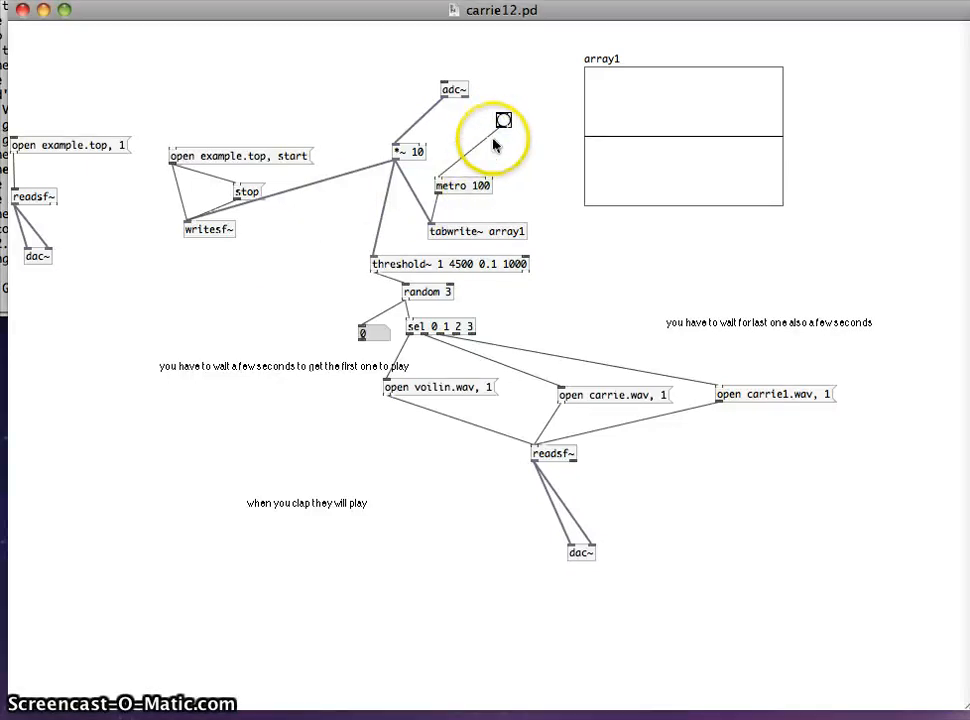
pyautogui.moveTo(76, 420)
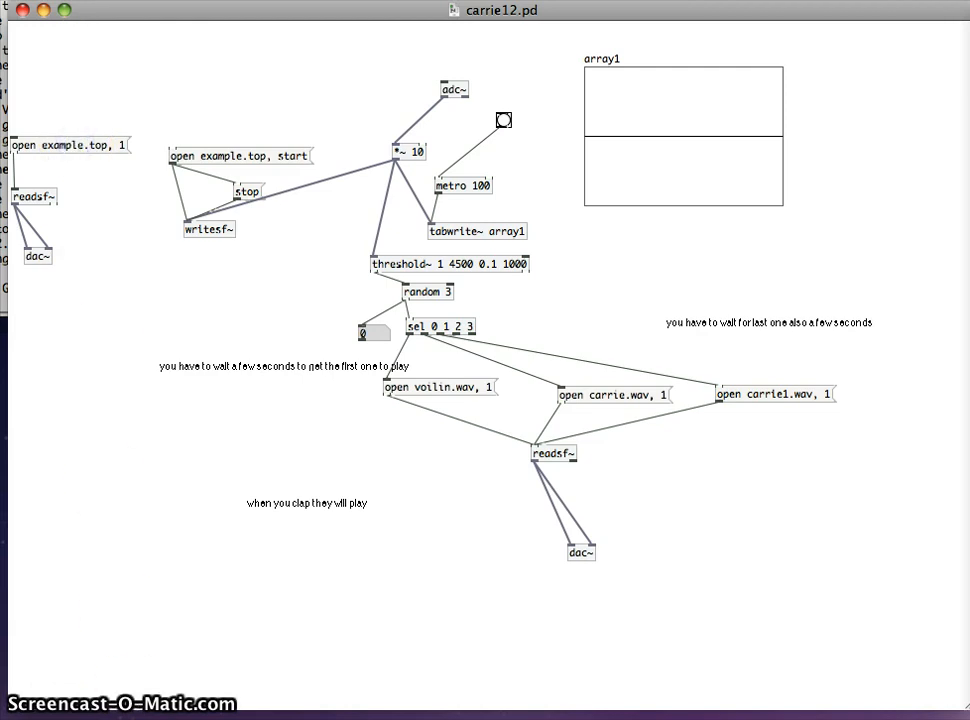
pyautogui.moveTo(766, 402)
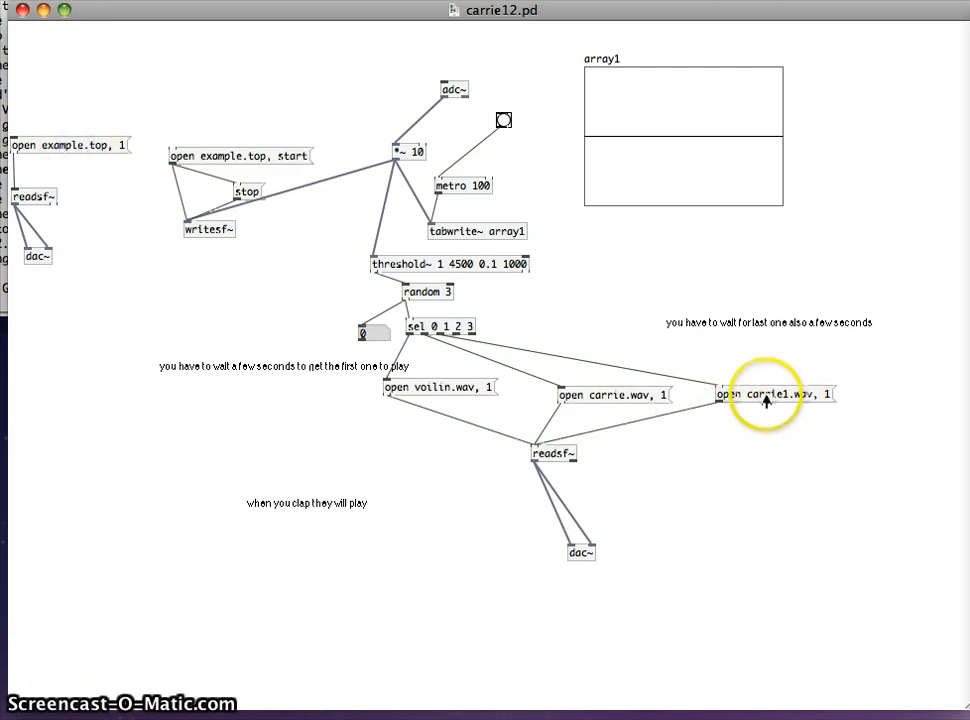
pyautogui.moveTo(556, 482)
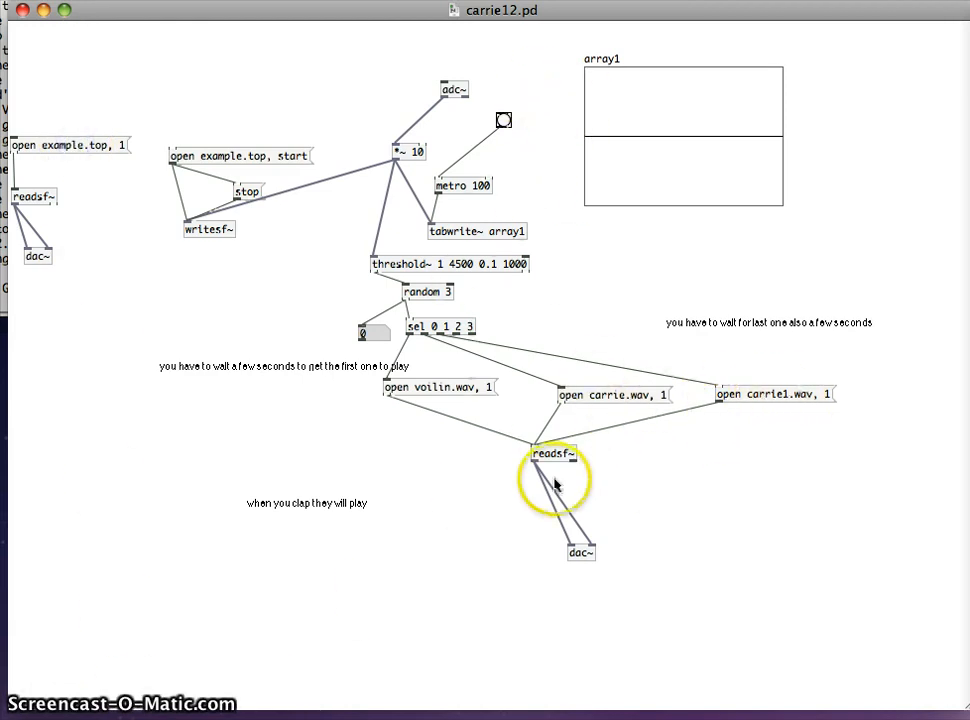
pyautogui.moveTo(272, 378)
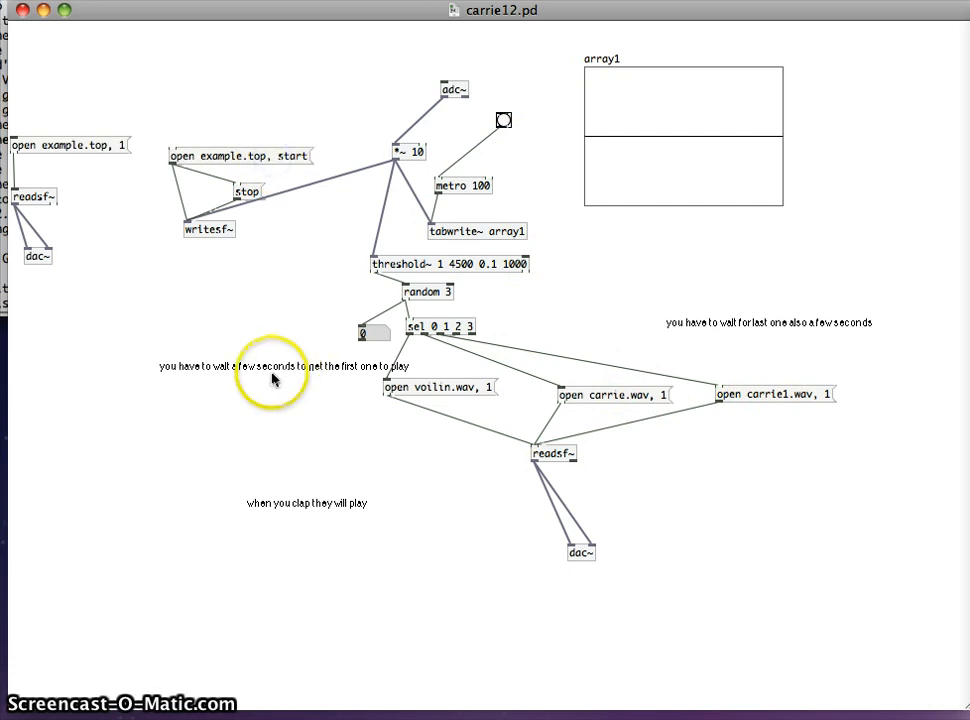
pyautogui.moveTo(278, 380)
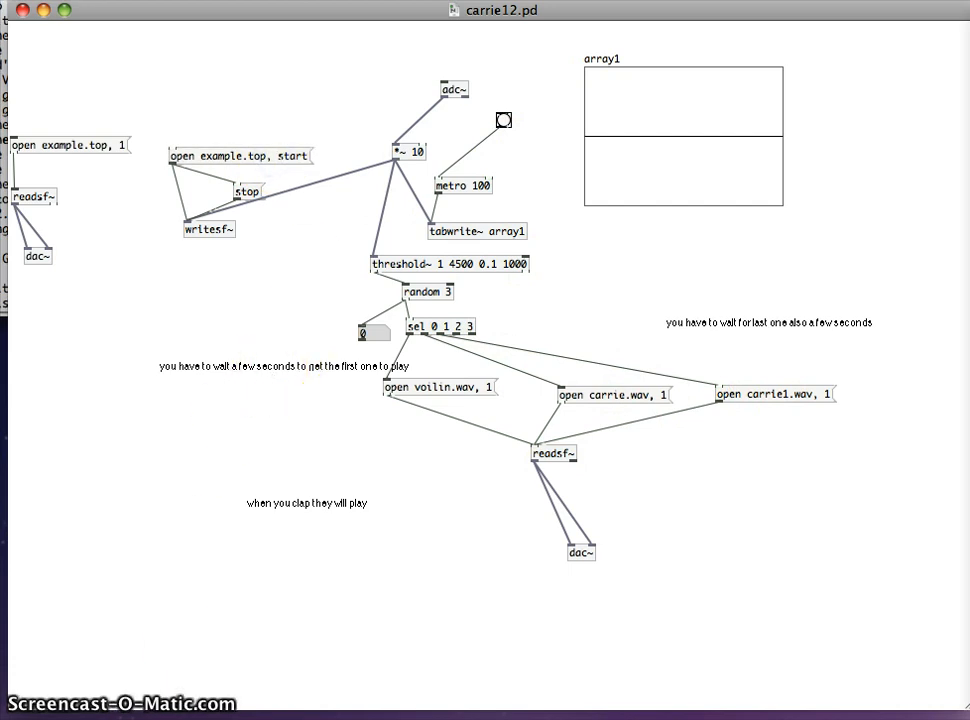
pyautogui.moveTo(108, 686)
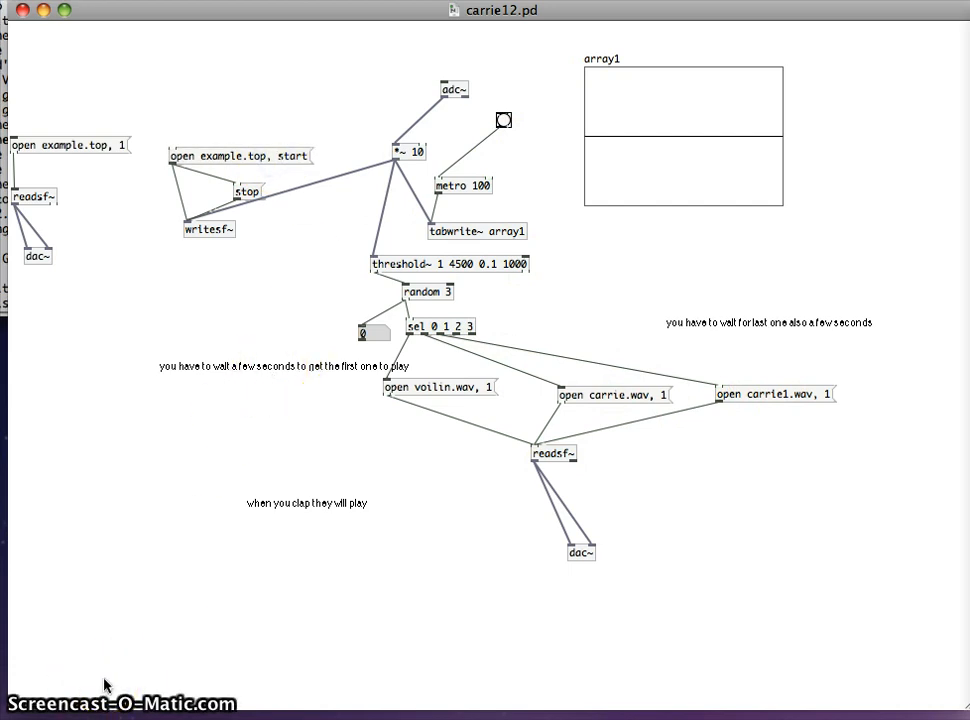
pyautogui.moveTo(84, 708)
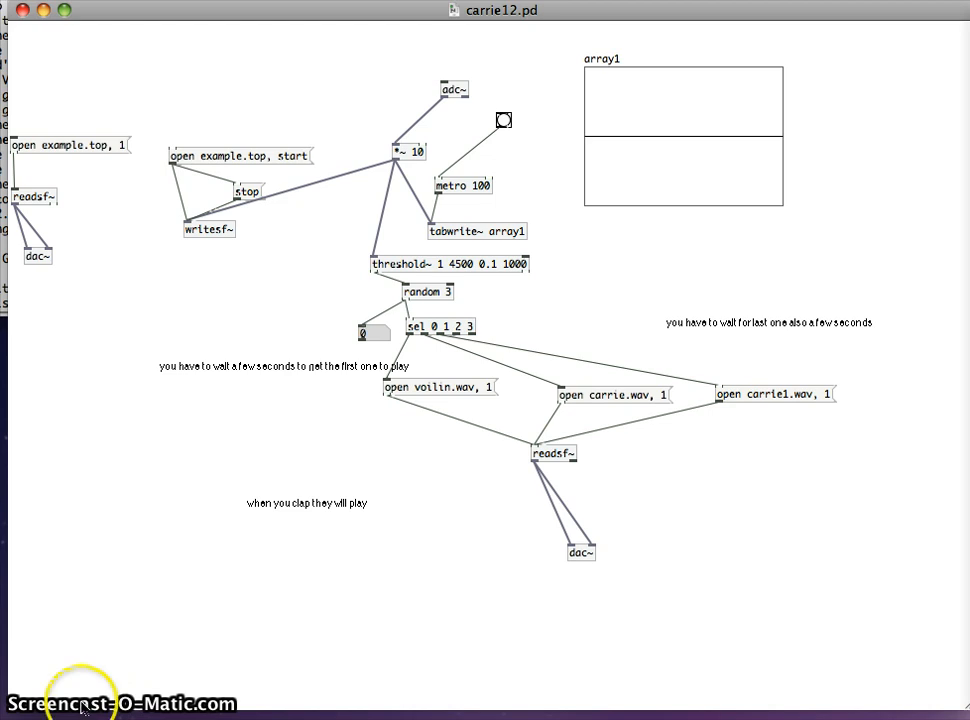
pyautogui.moveTo(204, 438)
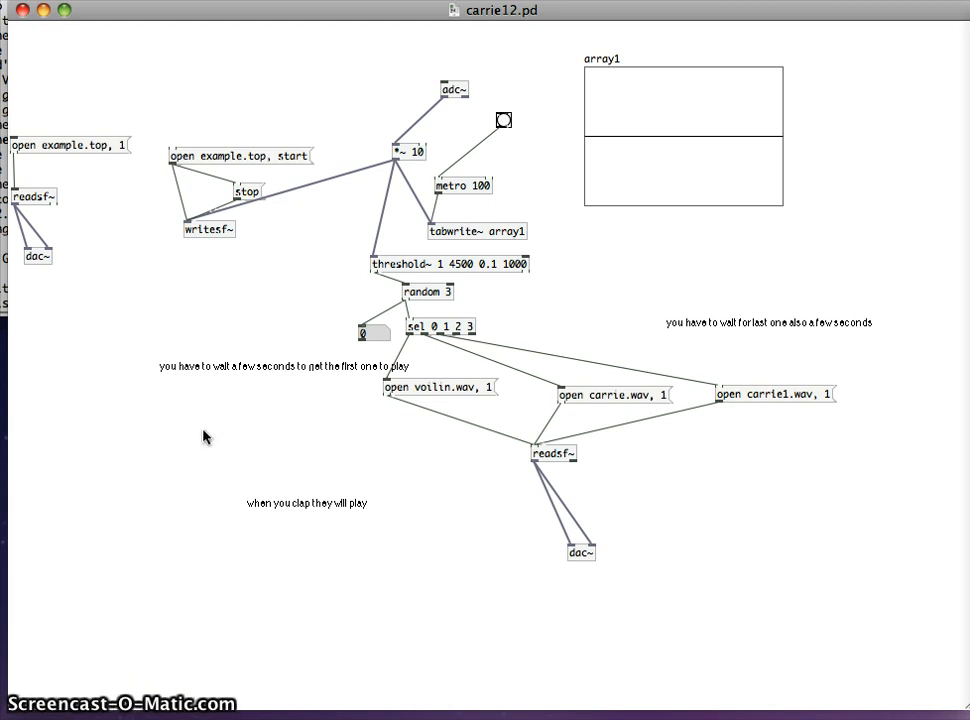